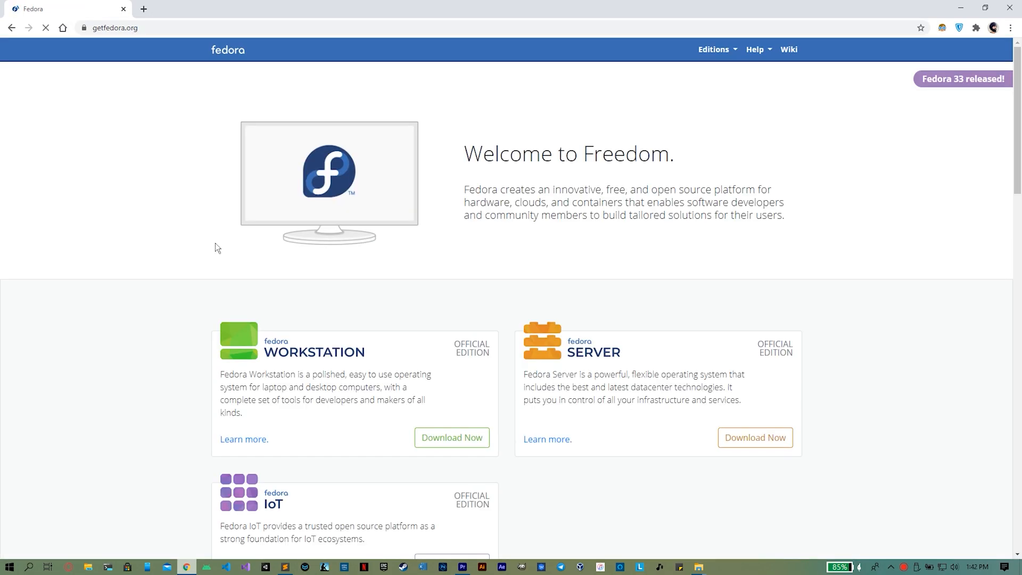
Start downloading the Fedora 33 Workstation x86_64 DVD ISO from getfedora.org.
left_click(451, 438)
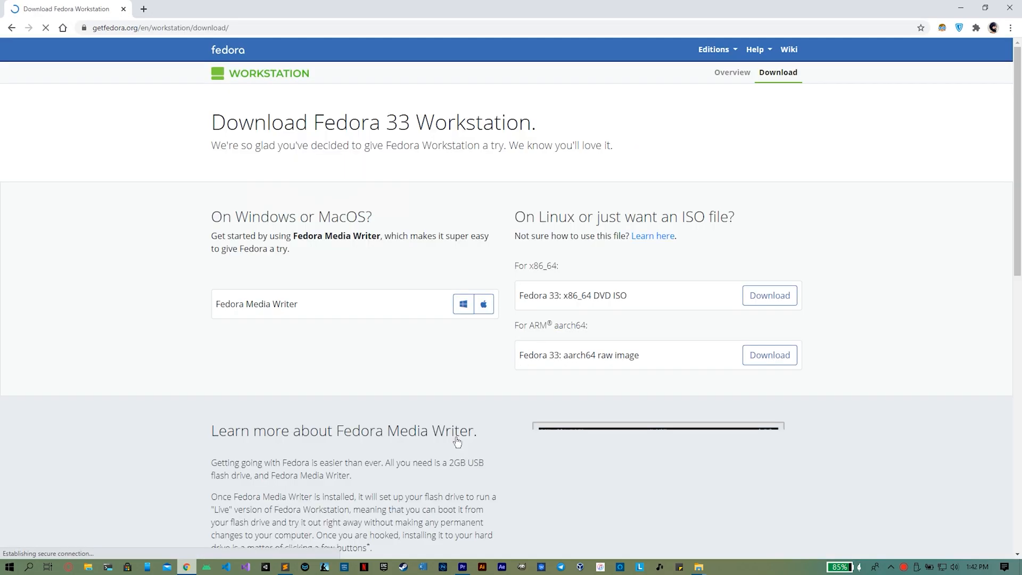
left_click(769, 295)
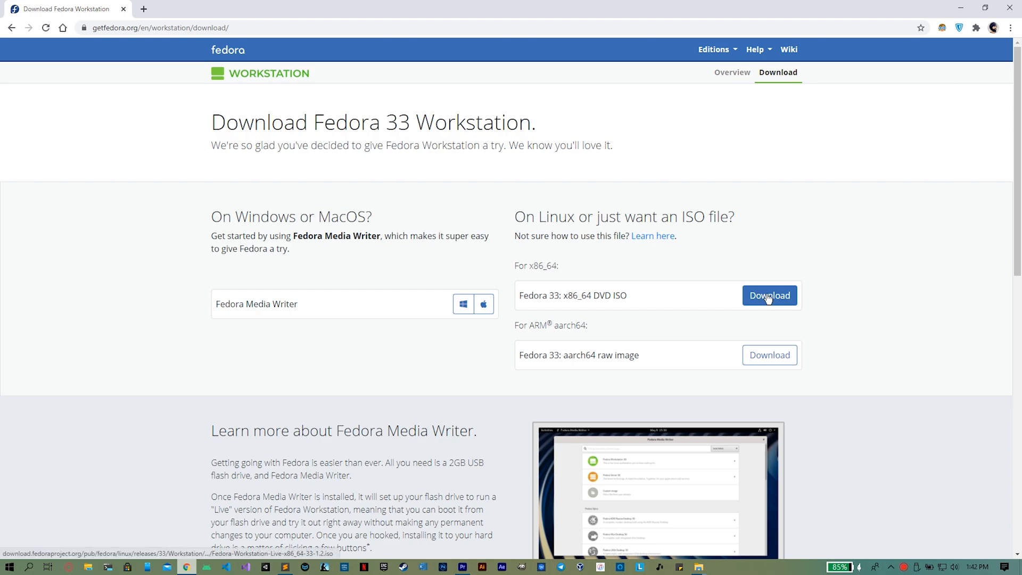
left_click(769, 295)
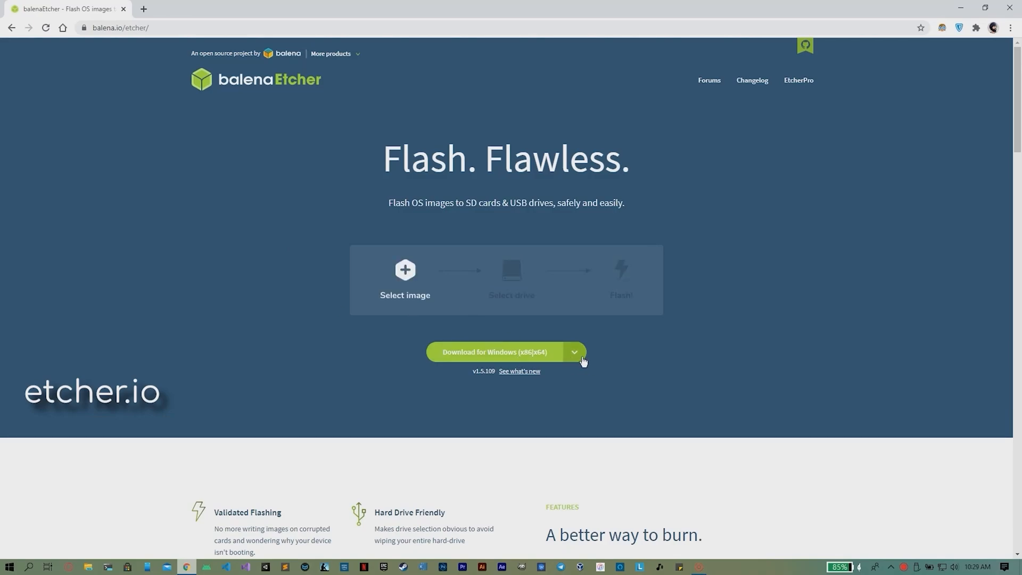
Pick a balenaEtcher build from its download choices on balena.io.
left_click(574, 353)
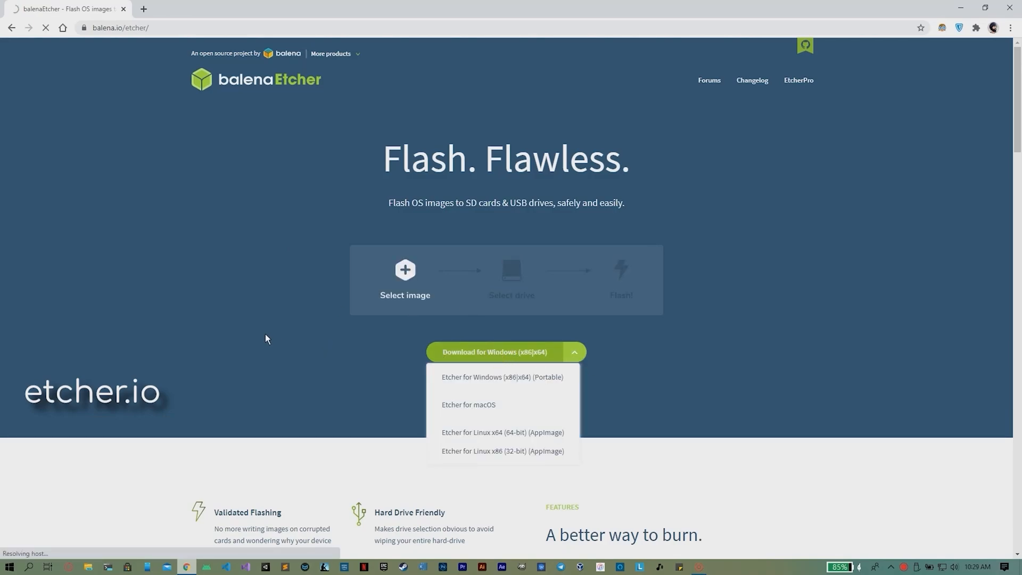
left_click(494, 352)
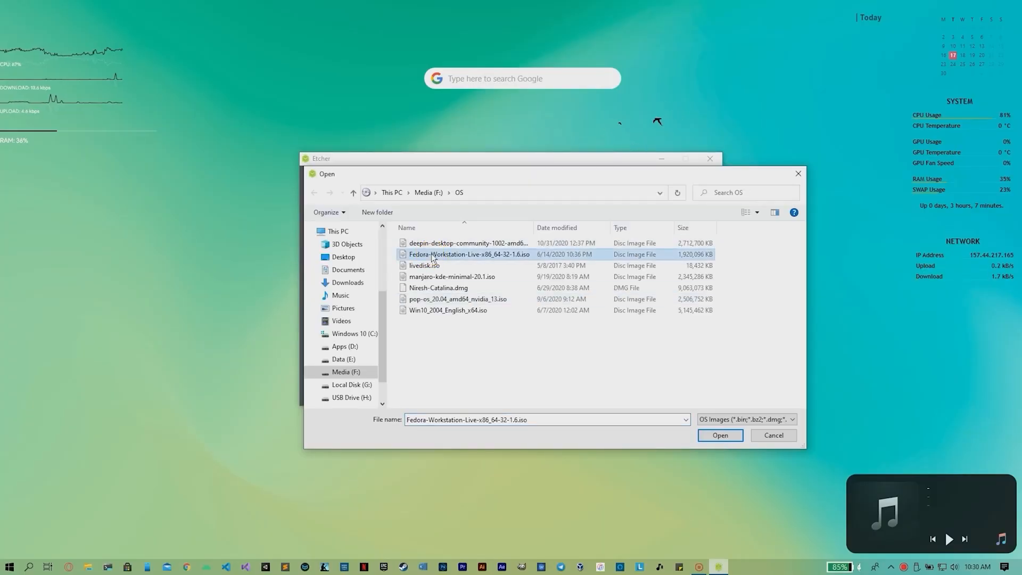
Load the Fedora-Workstation-Live ISO and select the SanDisk Ultra USB drive as target.
left_click(720, 435)
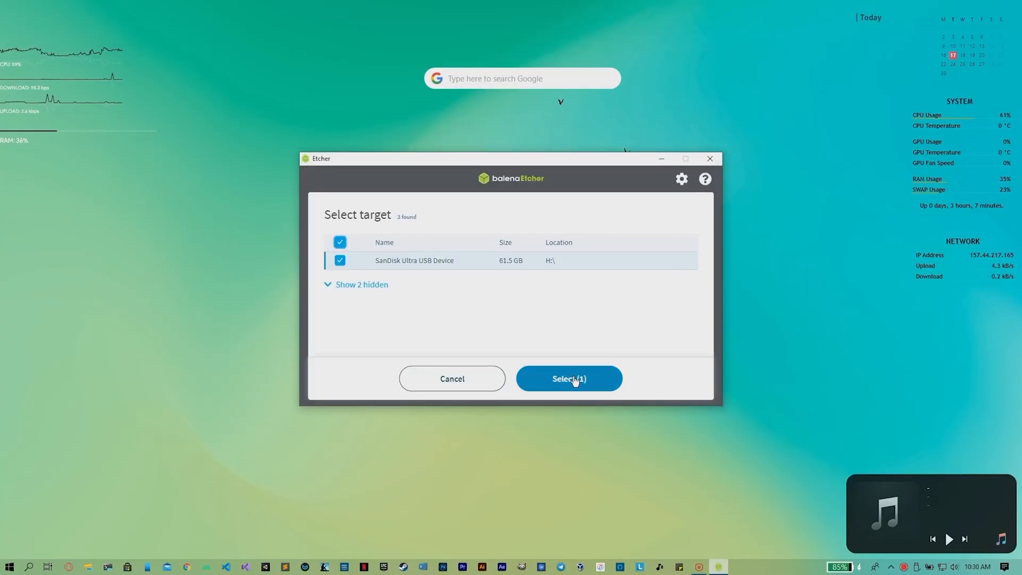
left_click(569, 379)
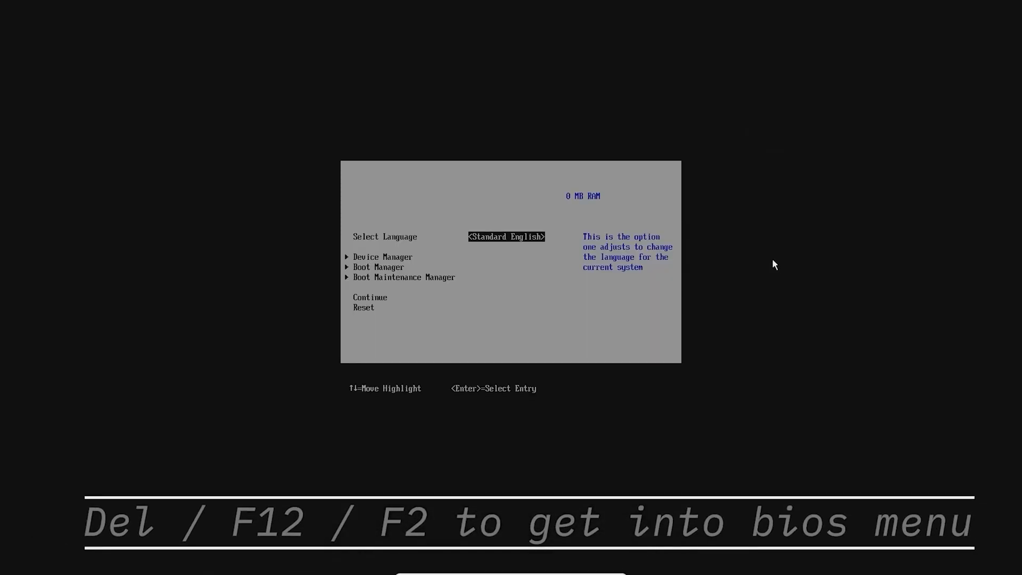
Enter the Boot Manager and boot from the Fedora installation device.
key("Down")
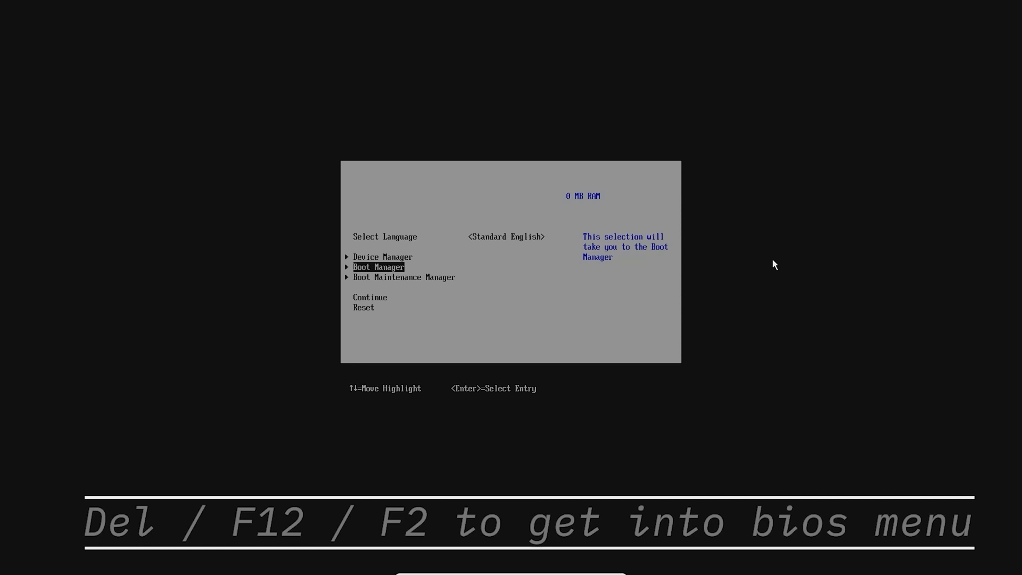
key("Return")
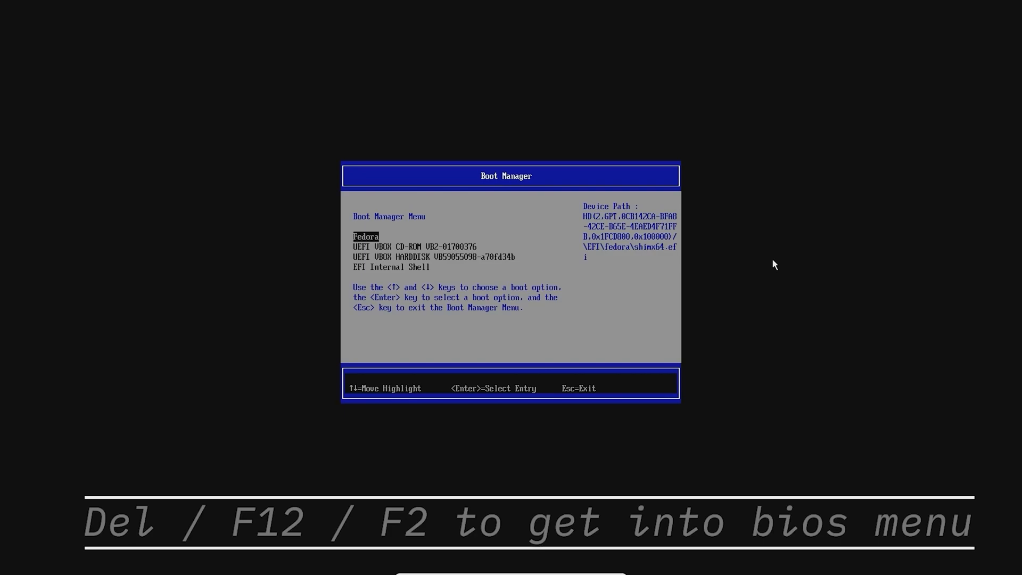
key("Return")
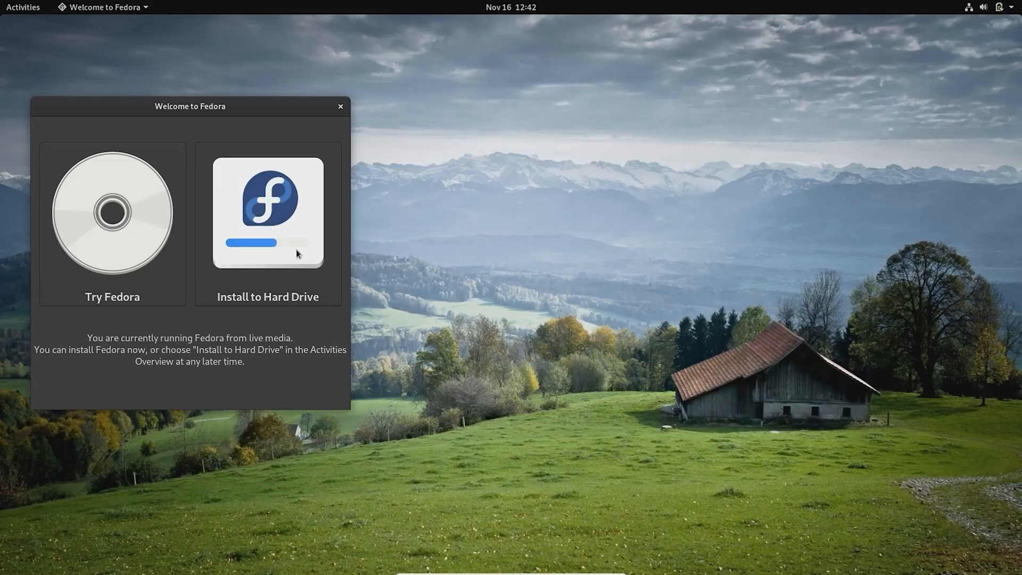
Launch Install to Hard Drive from the Welcome to Fedora window.
left_click(340, 106)
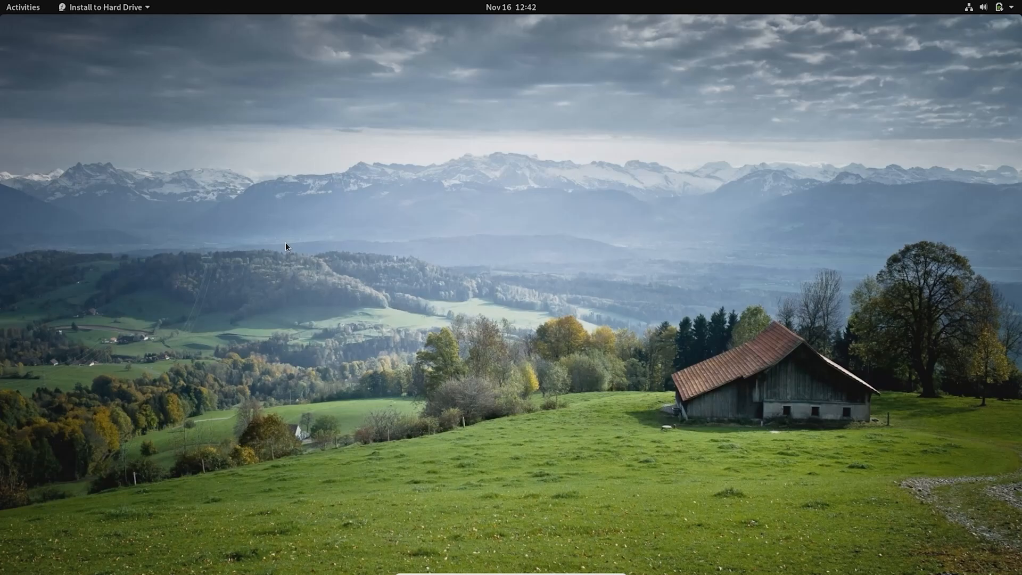
left_click(102, 7)
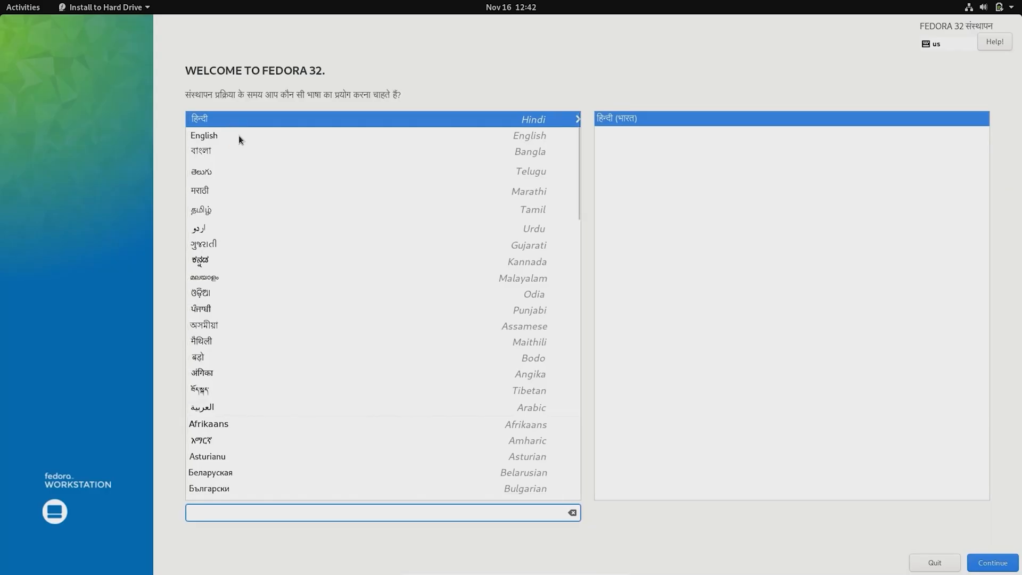
Choose English (United States), continue to the summary, and keep the Asia/Kolkata time zone.
left_click(203, 134)
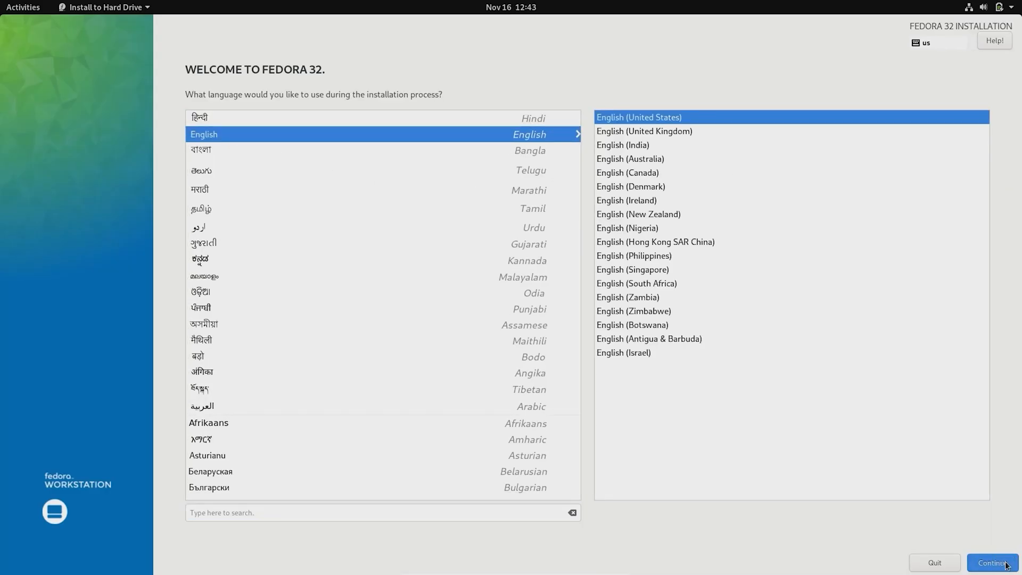
left_click(992, 562)
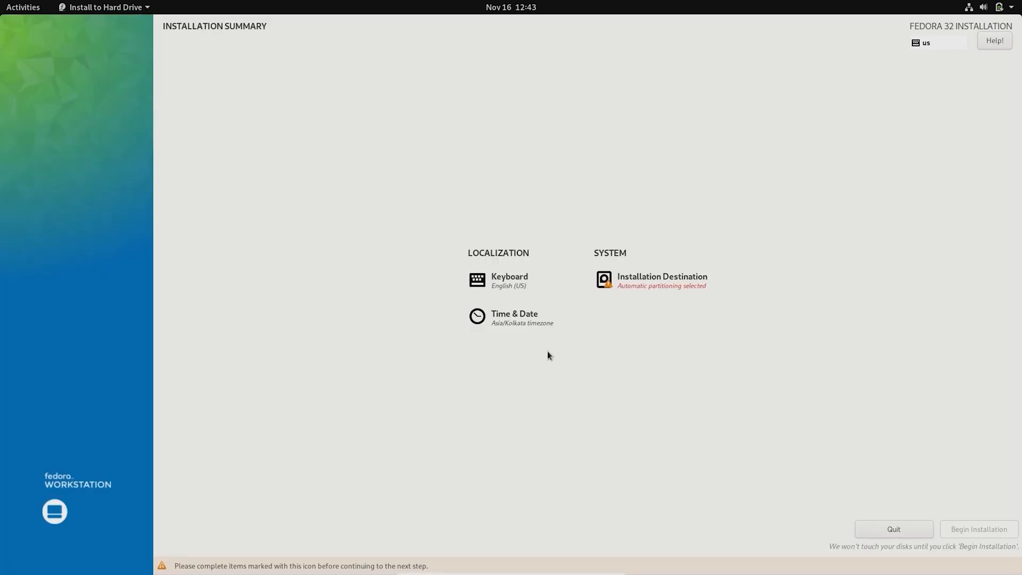
left_click(513, 317)
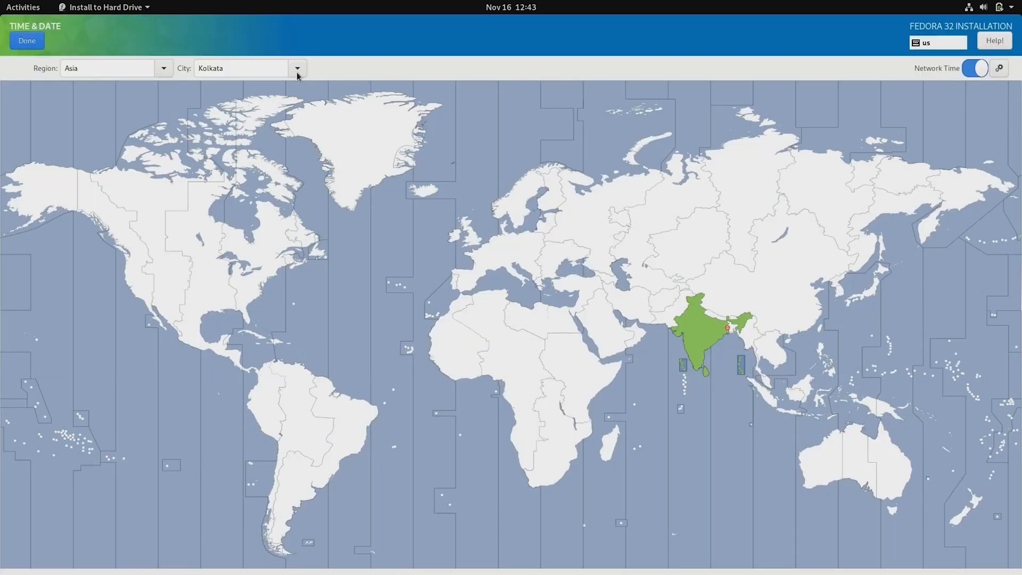
left_click(27, 41)
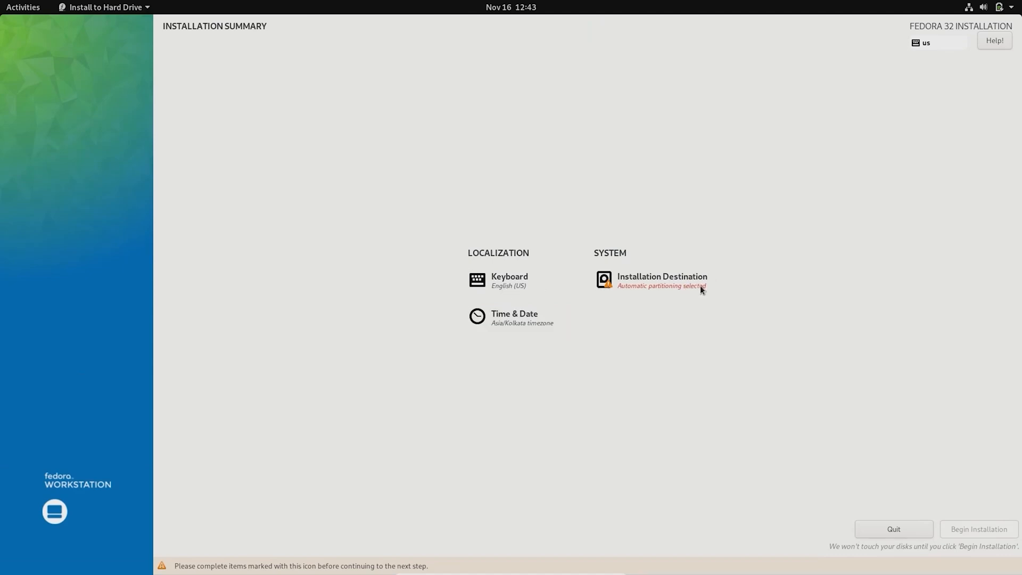
Select the 19.04 GiB ATA VBOX HARDDISK with Advanced Custom (Blivet-GUI) storage configuration.
left_click(661, 280)
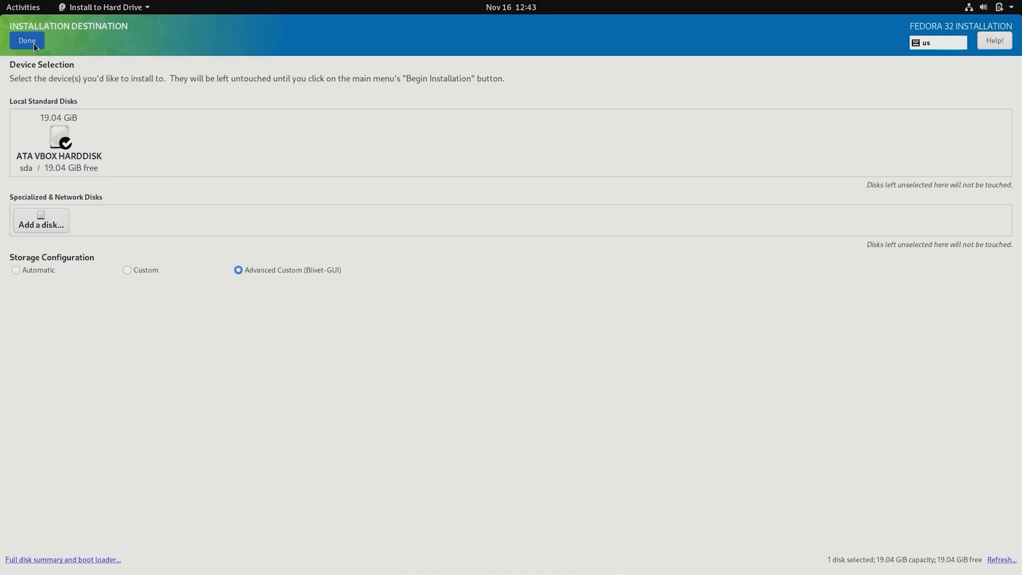
left_click(25, 40)
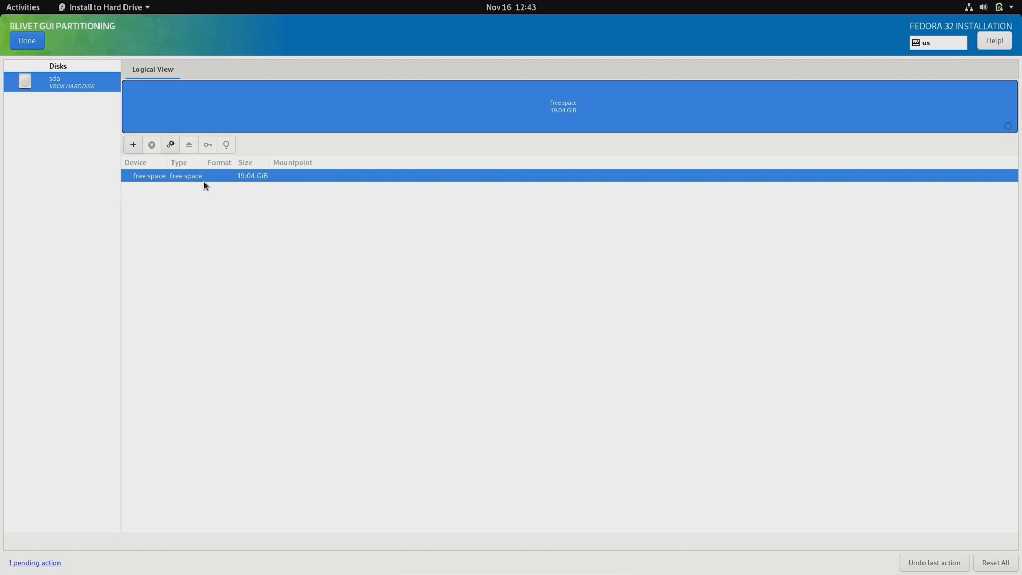
Give the free space a gpt partition table and begin adding a new partition.
right_click(204, 176)
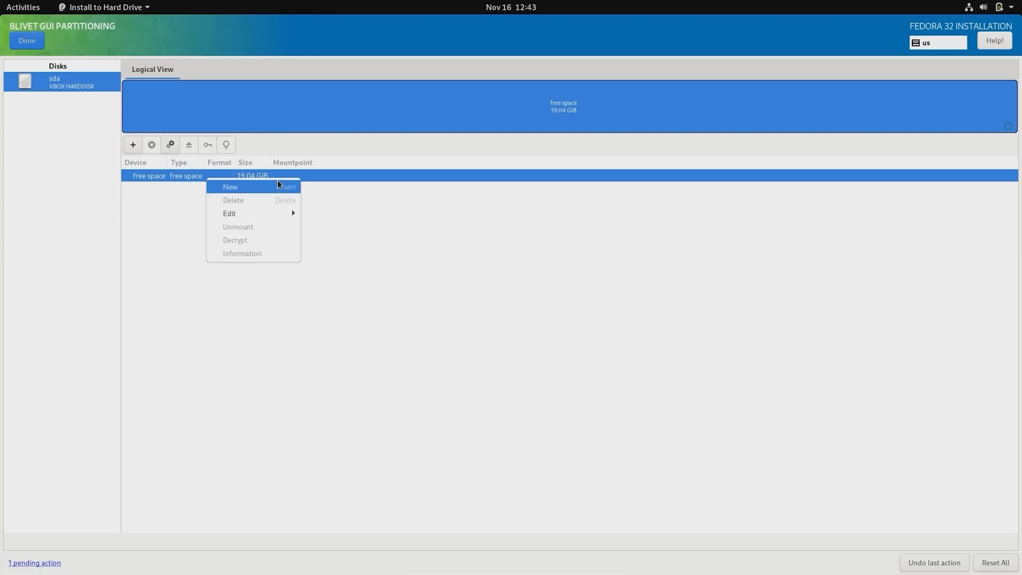
left_click(230, 187)
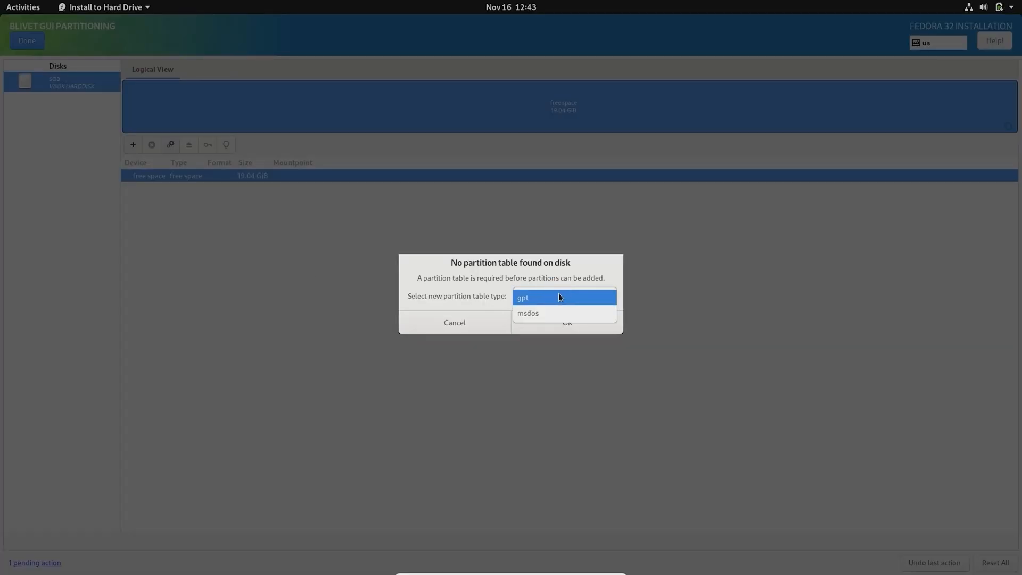
left_click(564, 297)
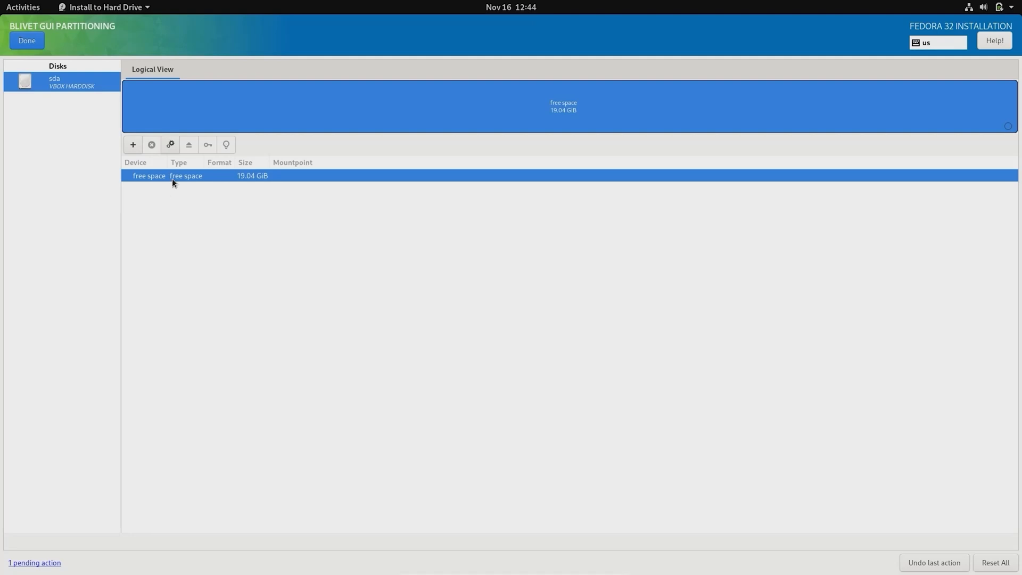
mouse_move(210, 191)
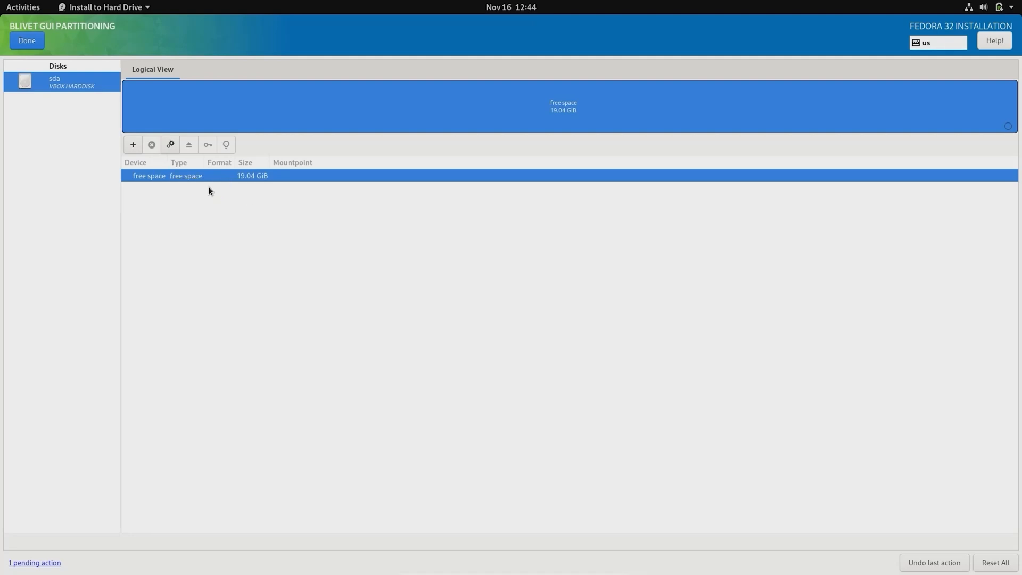
left_click(132, 144)
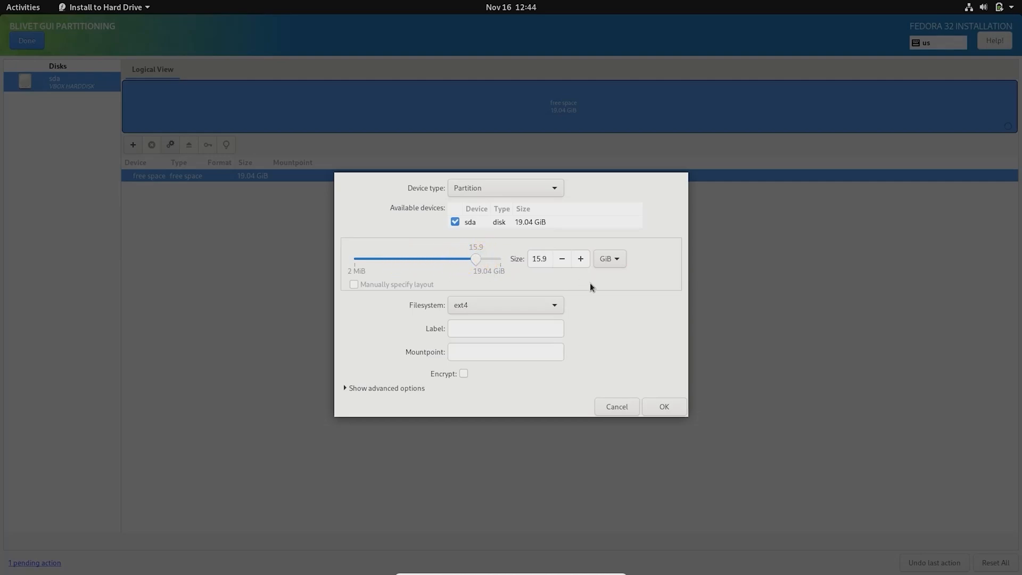
Create a 15.9 GiB ext4 partition labelled fedora-root mounted at /.
left_click(505, 328)
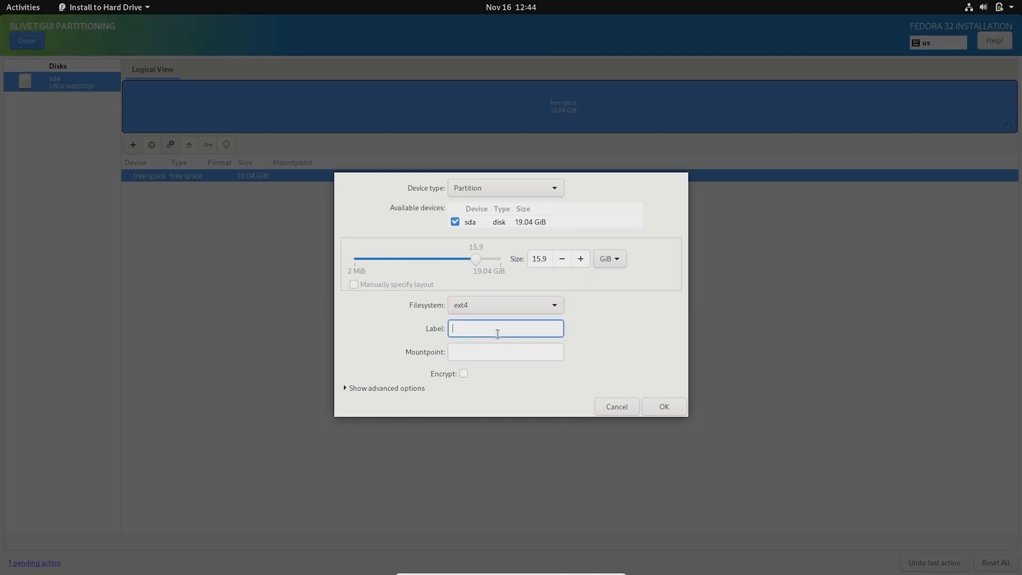
type("fedora-root")
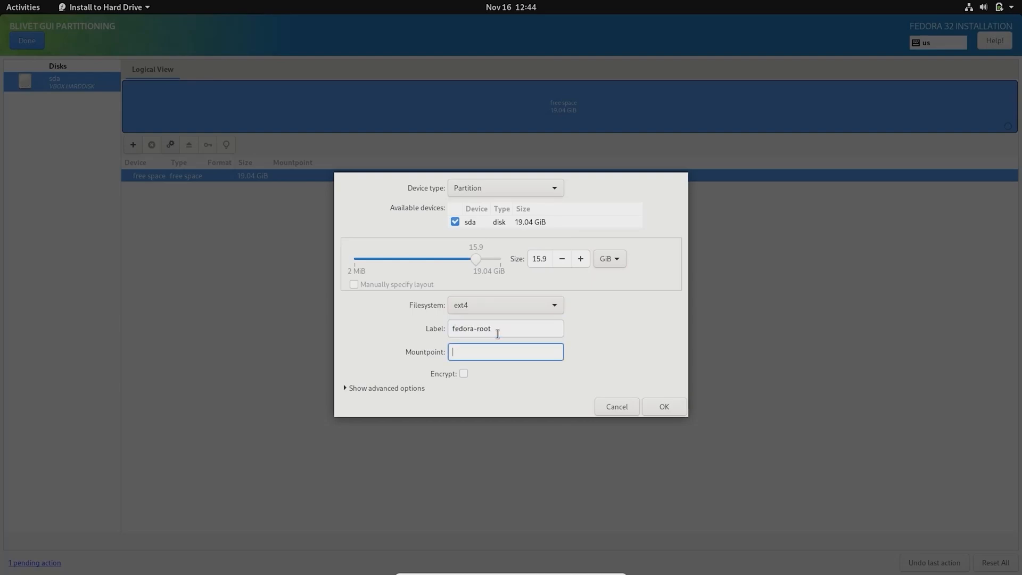
left_click(463, 372)
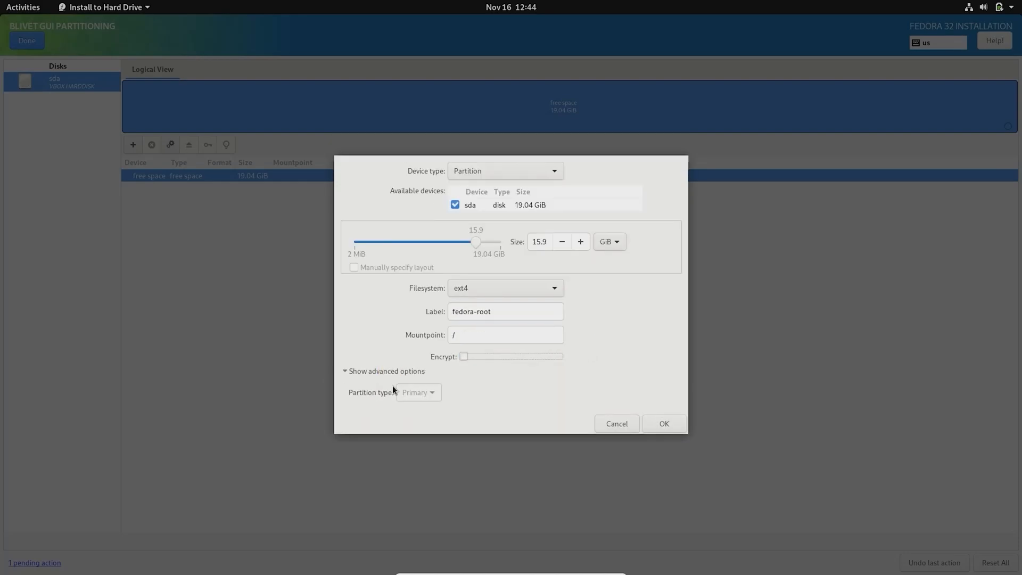
left_click(385, 371)
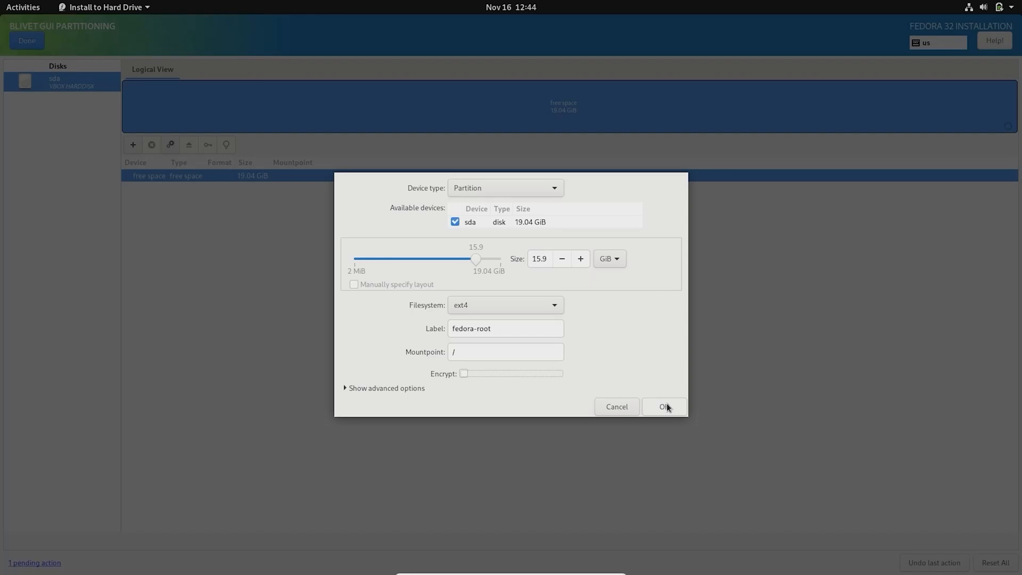
mouse_move(294, 348)
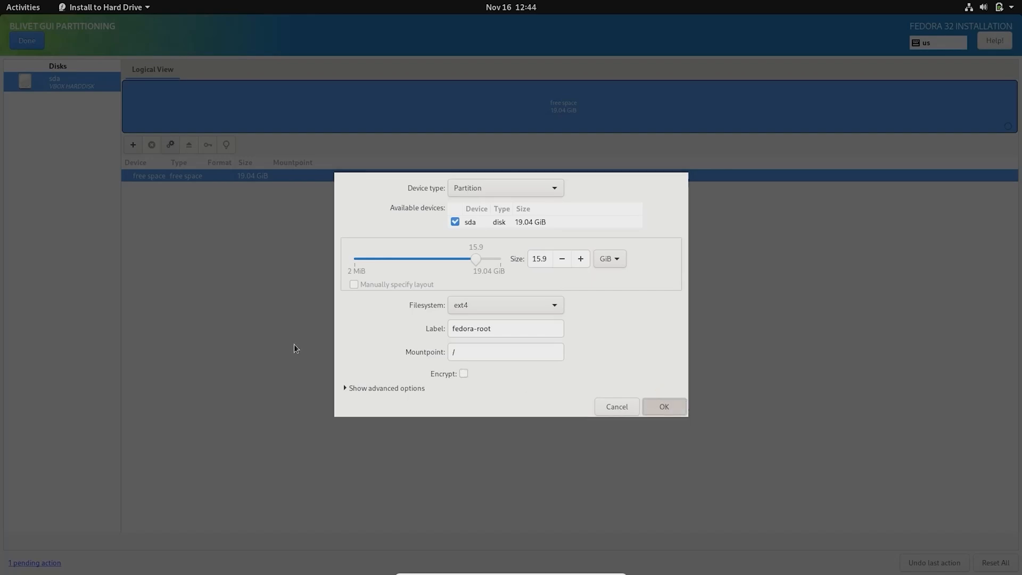
left_click(664, 406)
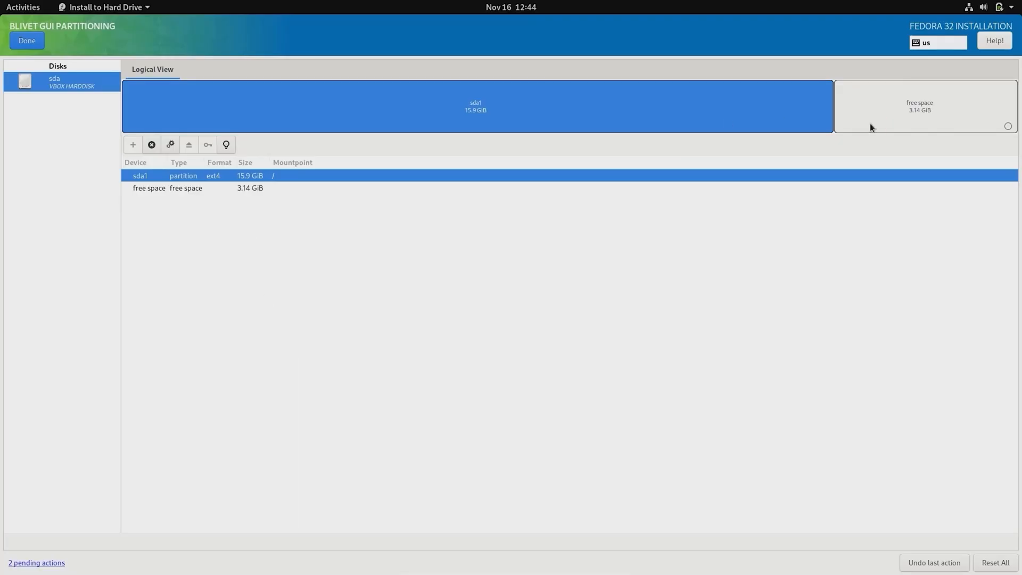
Begin a new partition in the remaining 3.14 GiB free space.
left_click(923, 105)
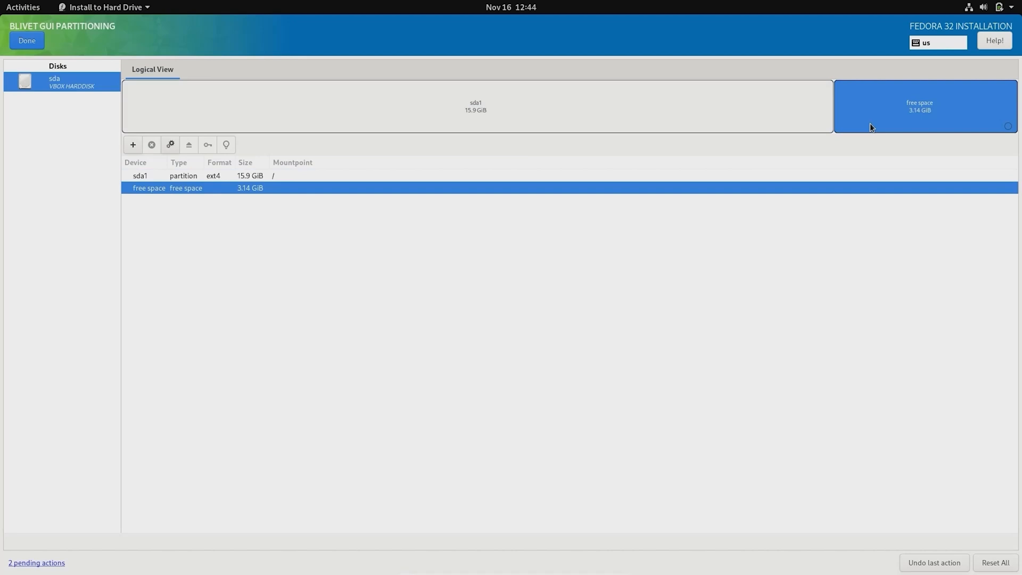
mouse_move(259, 204)
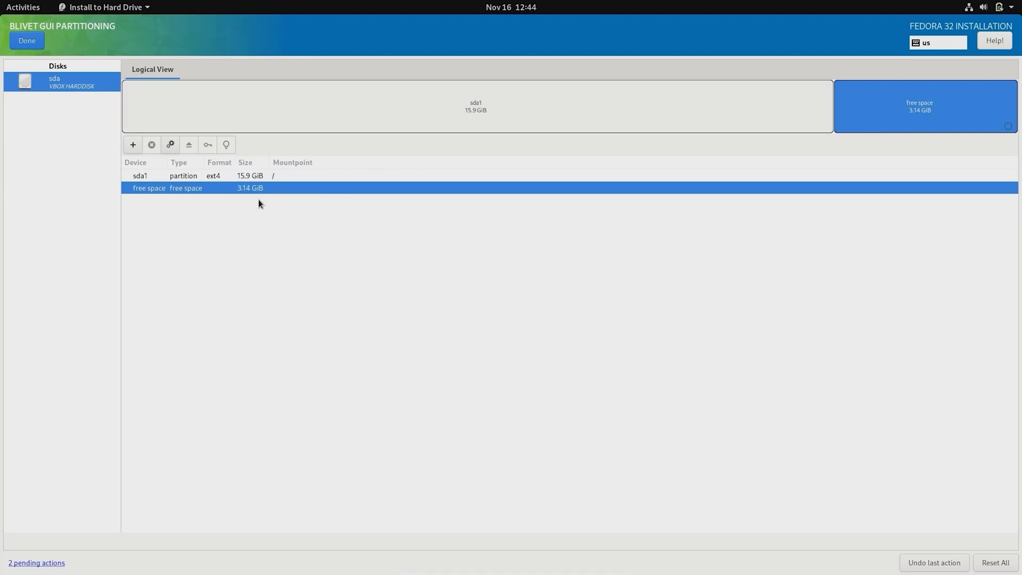
left_click(132, 145)
type("49")
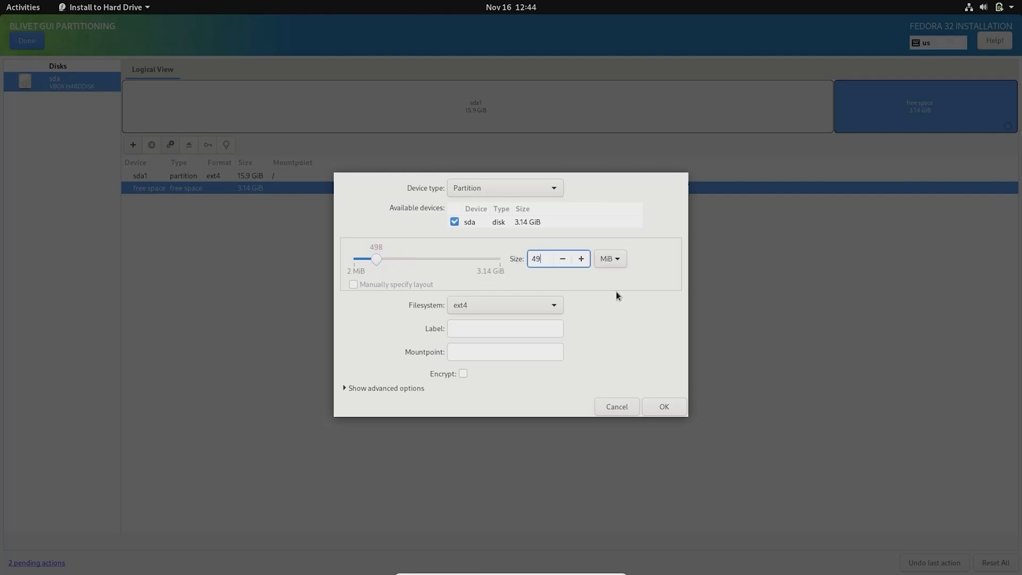
Create a 512 MiB EFI System Partition labelled efi mounted at /boot/efi.
left_click(504, 305)
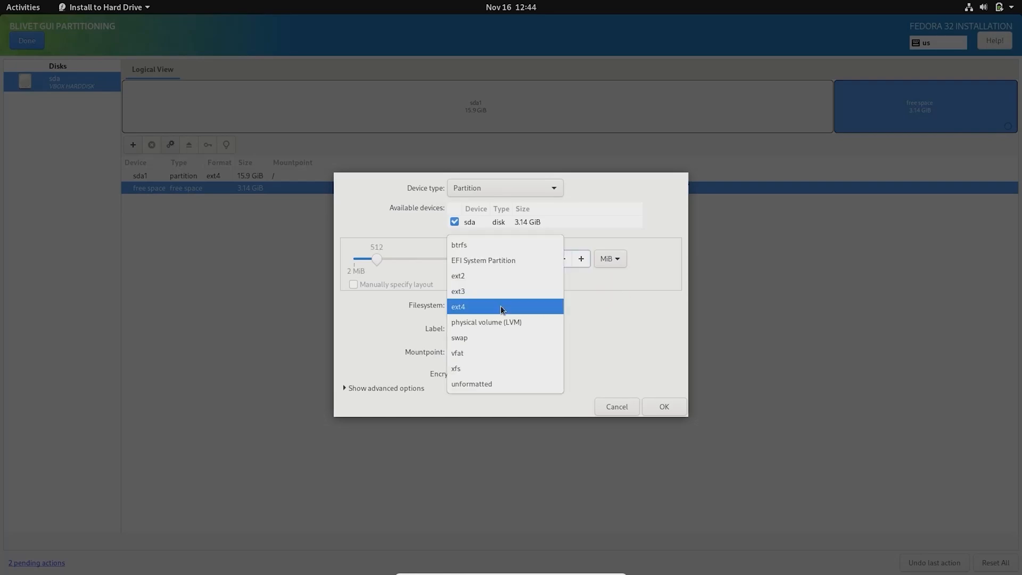
left_click(484, 260)
type("efi")
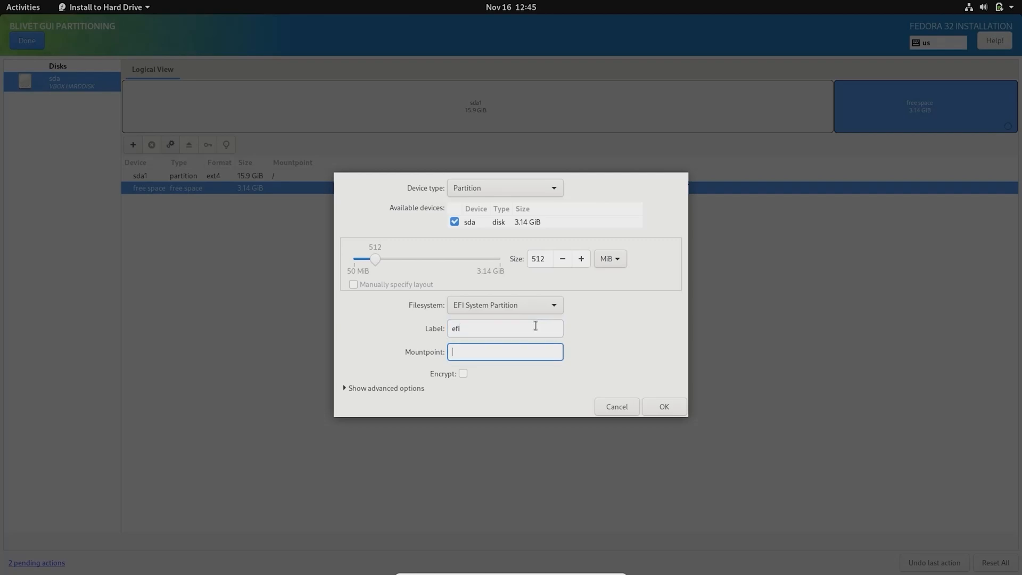
type("/boot/efi")
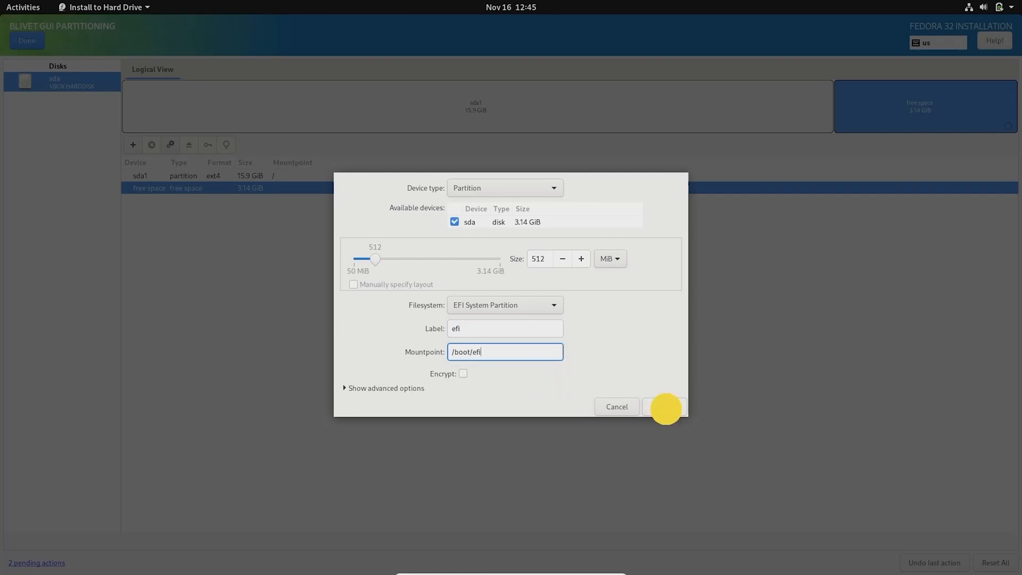
mouse_move(471, 392)
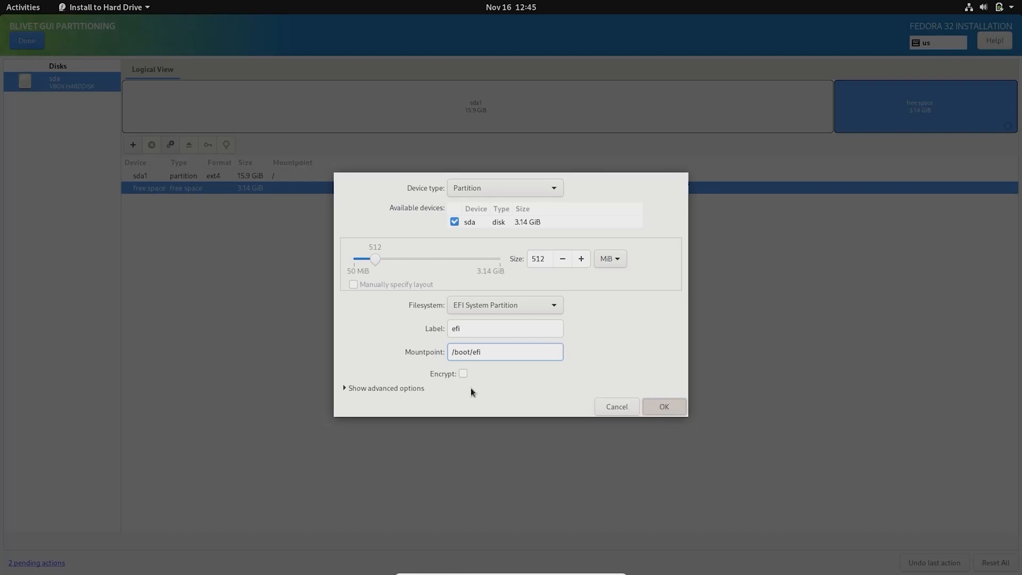
left_click(664, 405)
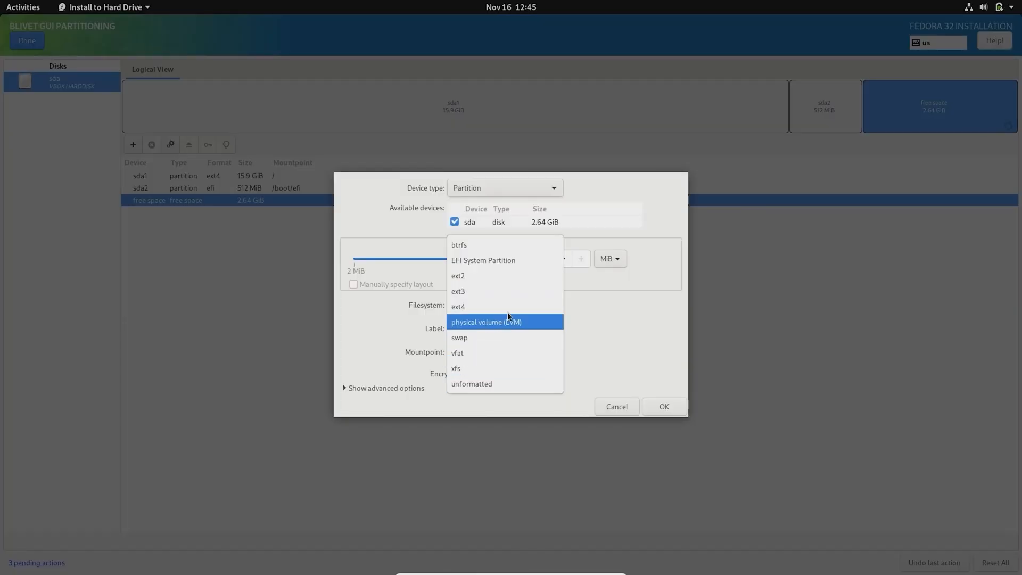
Create a 2.64 GiB swap partition labelled swap and finish partitioning.
left_click(459, 338)
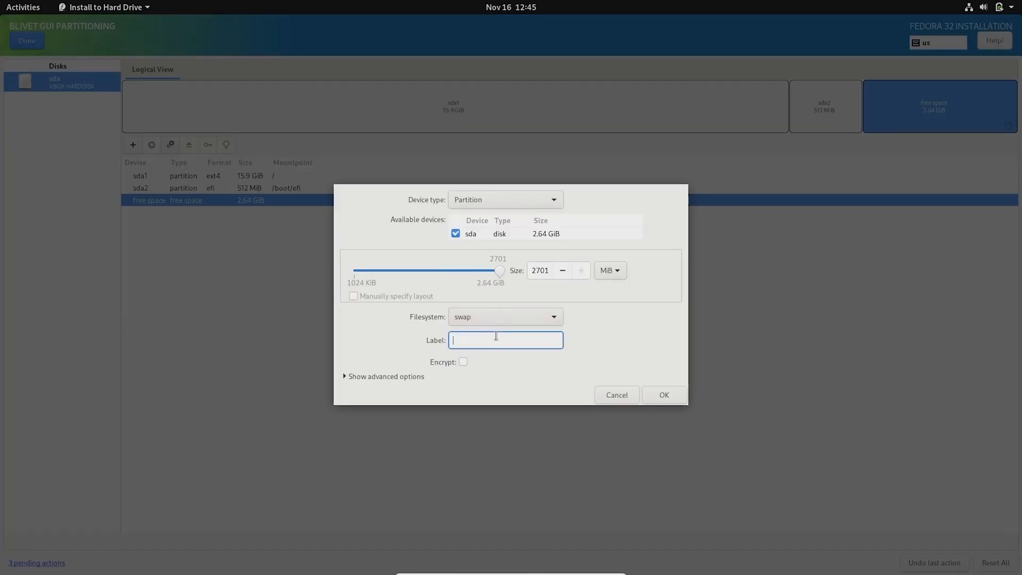
type("swp")
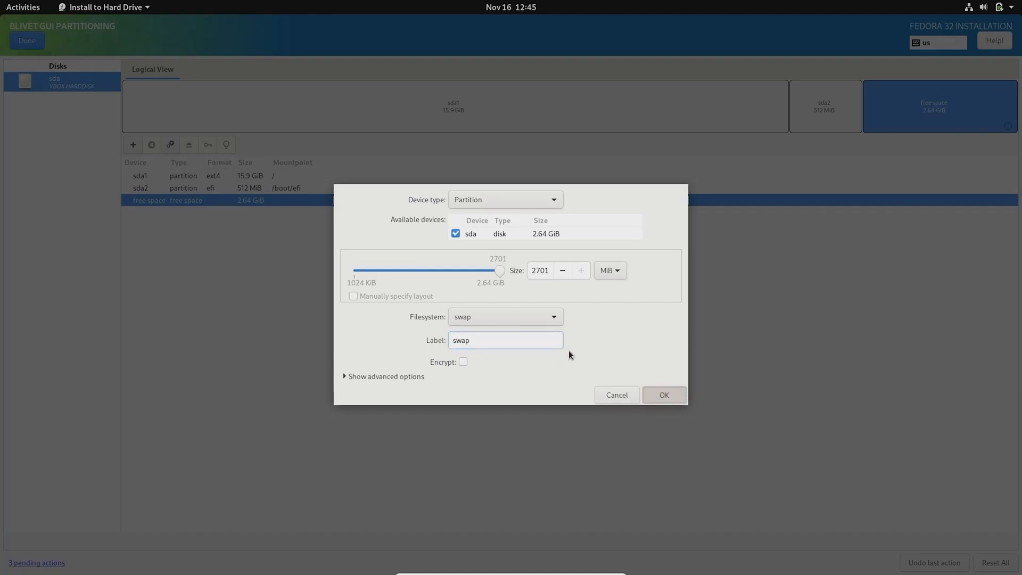
left_click(663, 394)
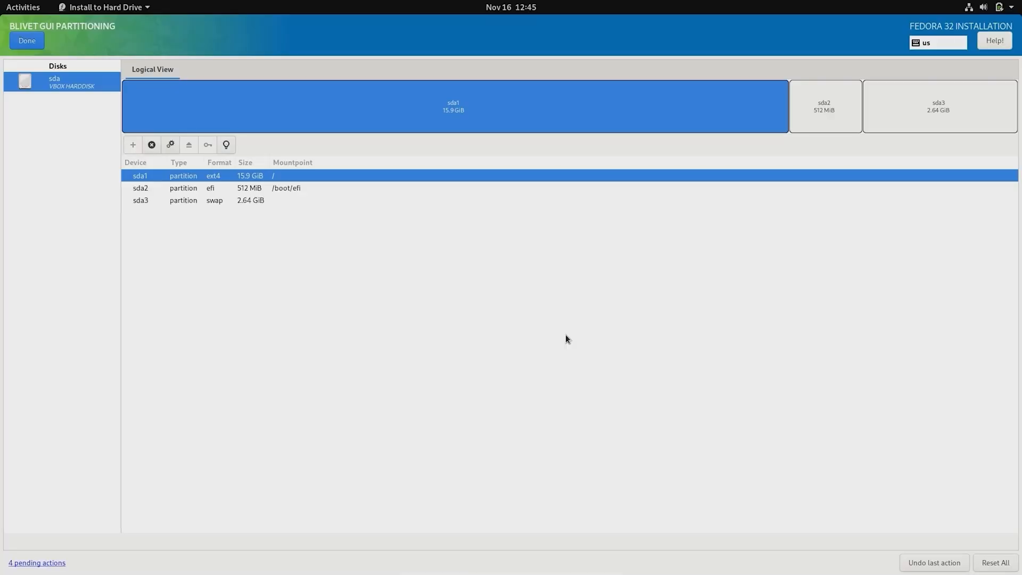
mouse_move(16, 54)
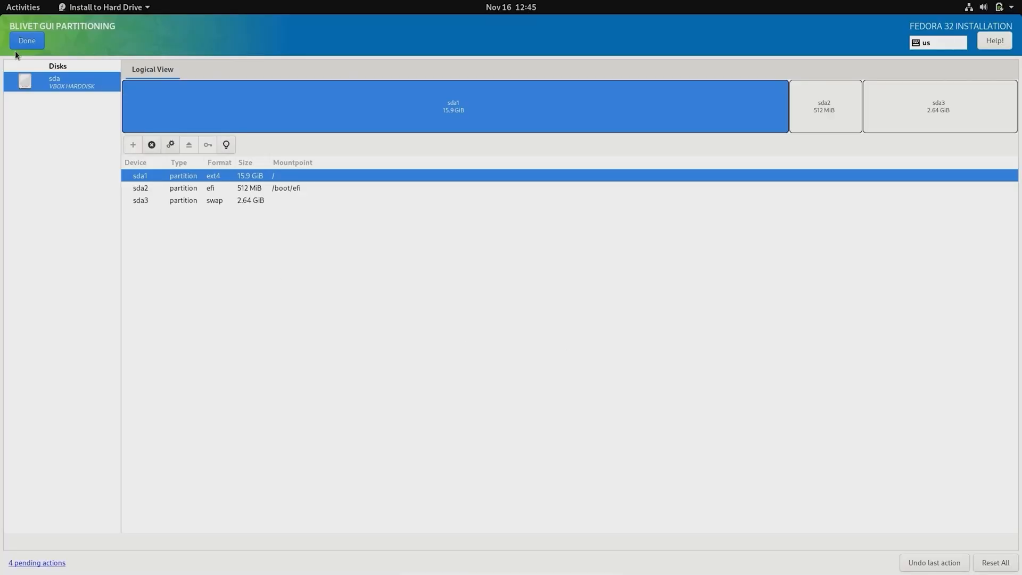
mouse_move(386, 256)
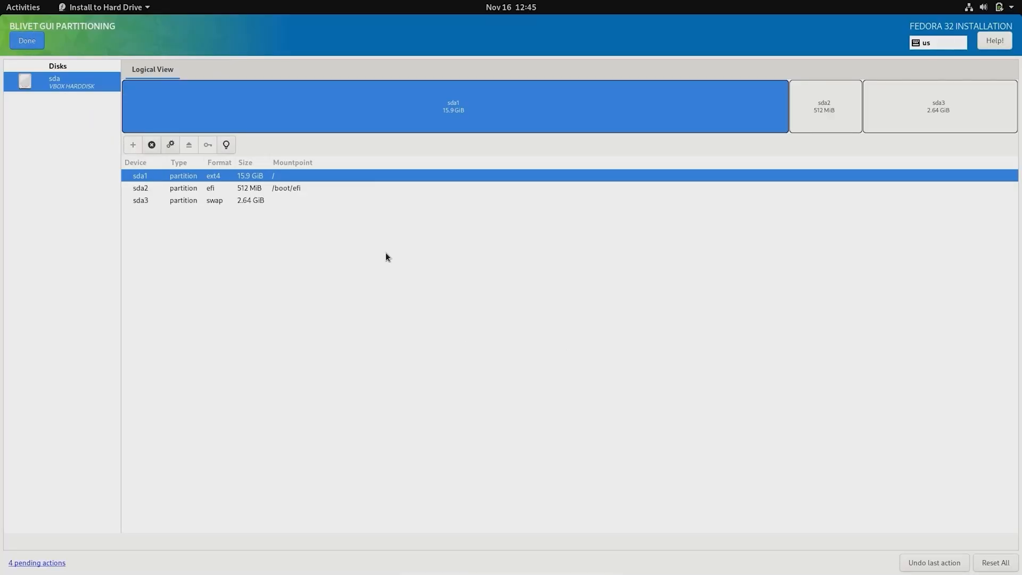
left_click(25, 40)
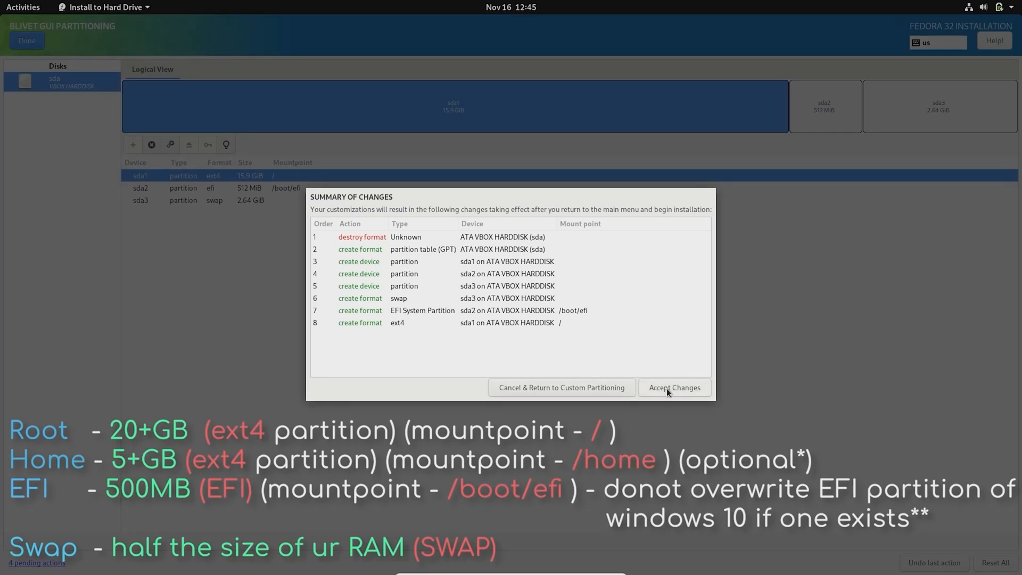
Accept the listed disk changes in the Summary of Changes.
left_click(675, 388)
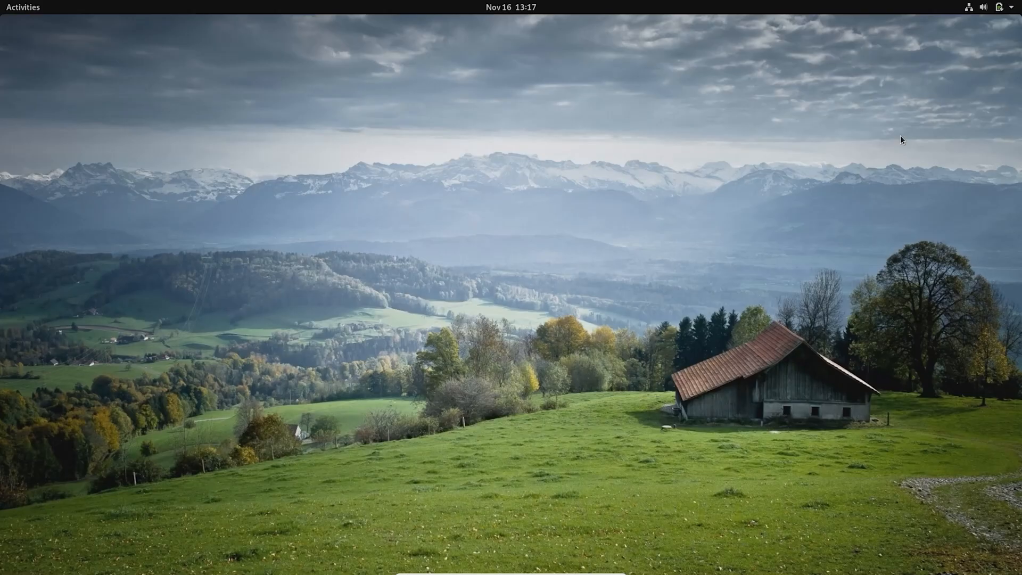
mouse_move(510, 328)
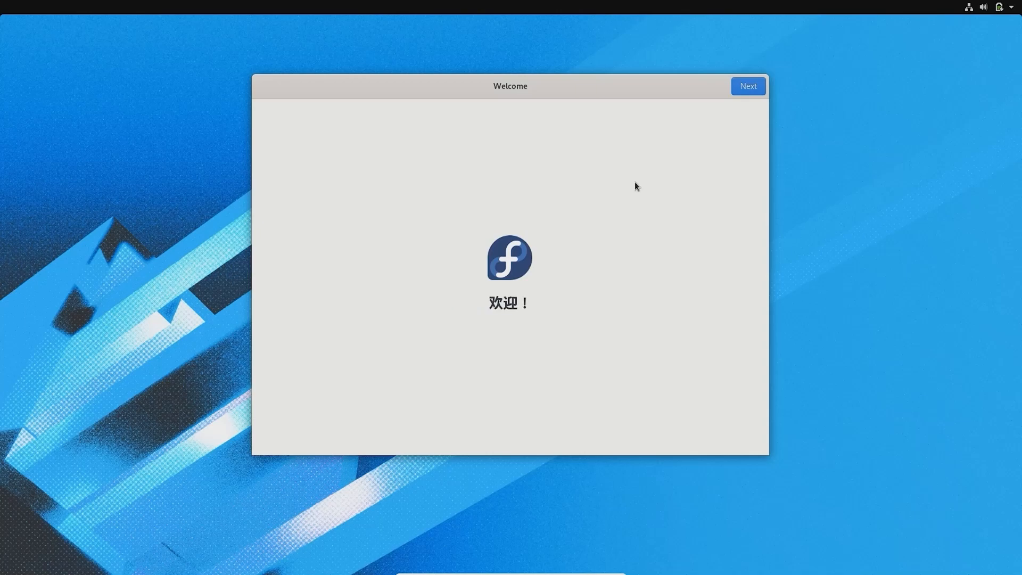
Keep privacy defaults, skip online accounts, create the user and set its password.
left_click(748, 86)
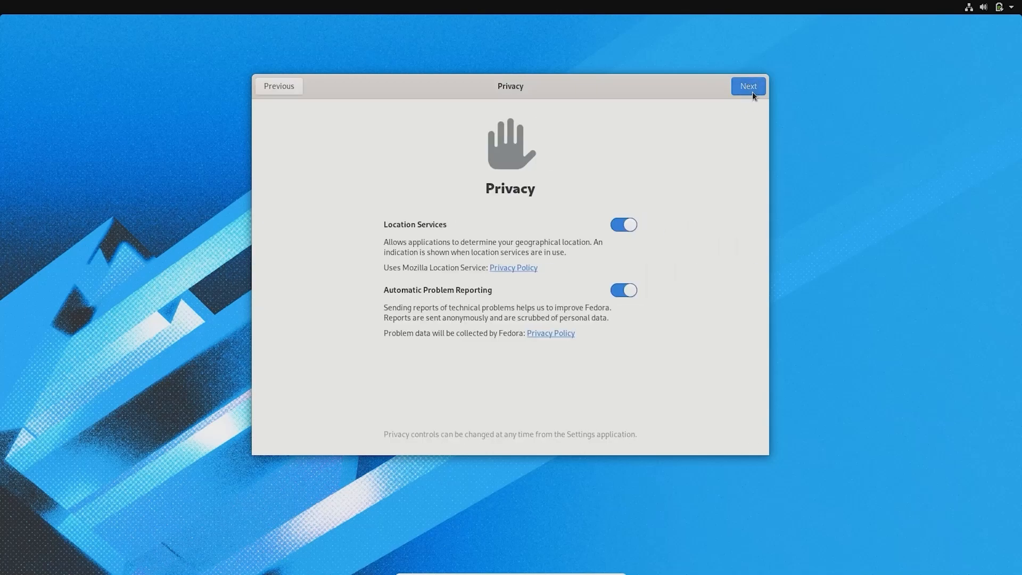
left_click(748, 85)
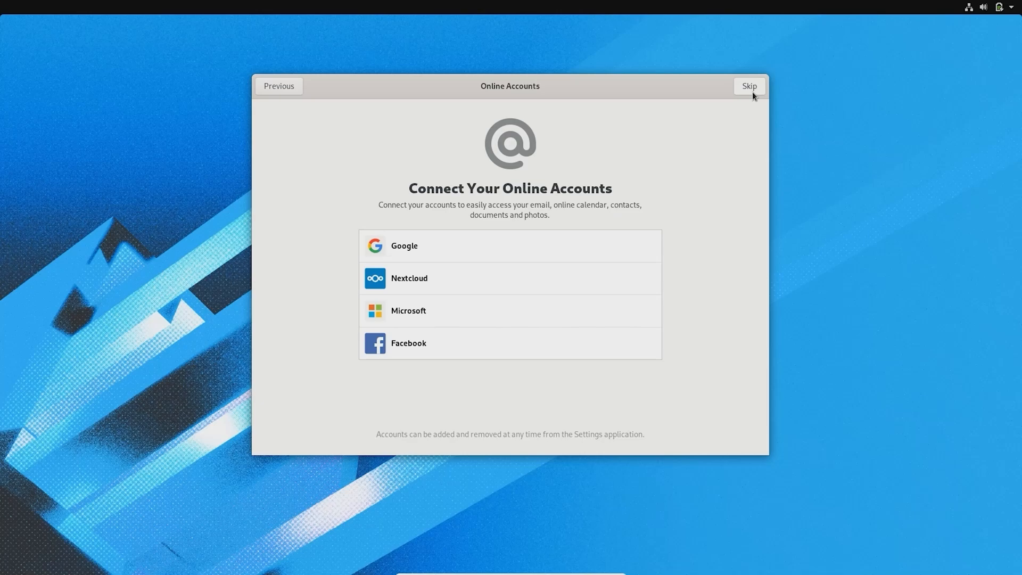
left_click(748, 85)
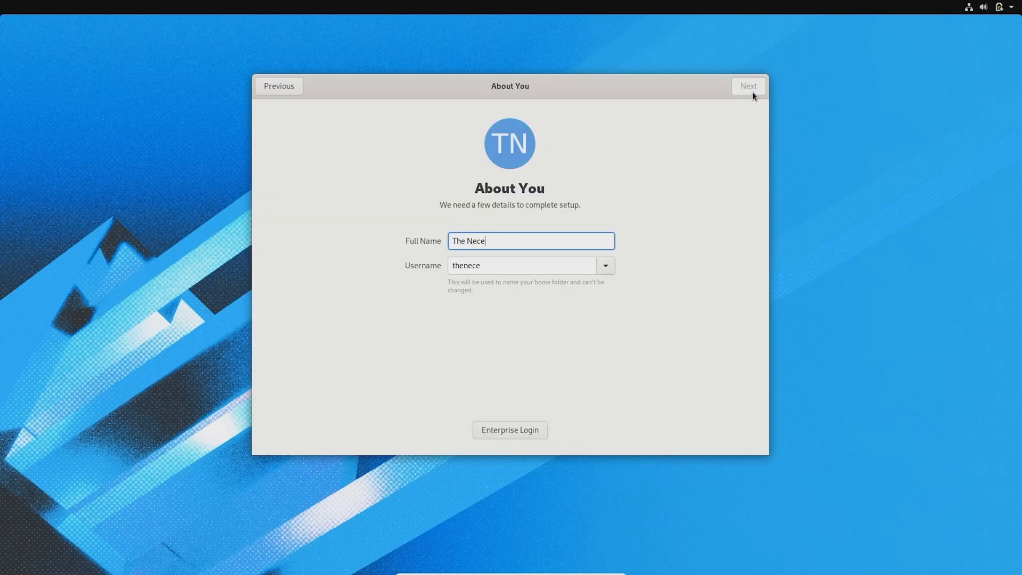
left_click(747, 85)
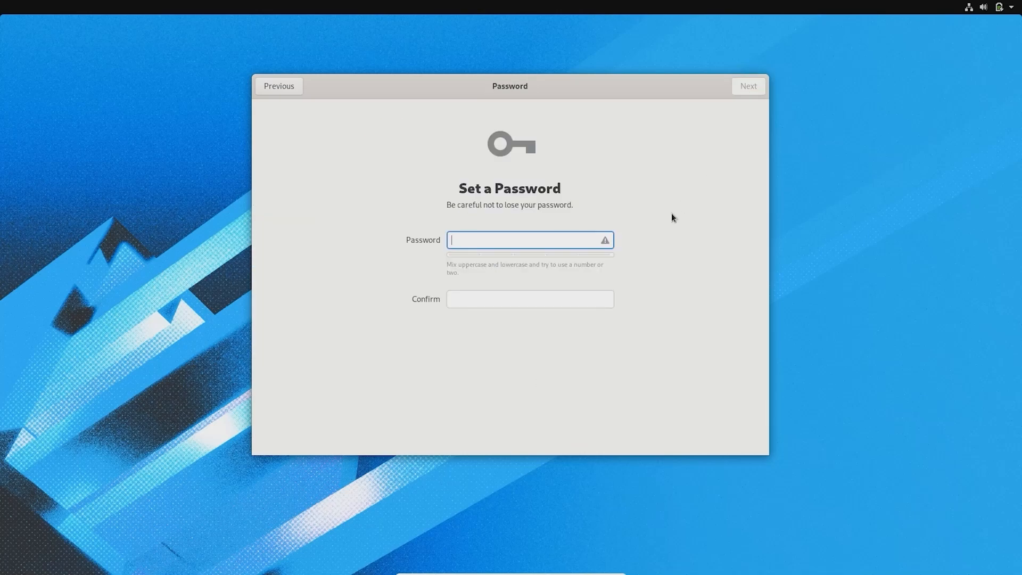
left_click(747, 85)
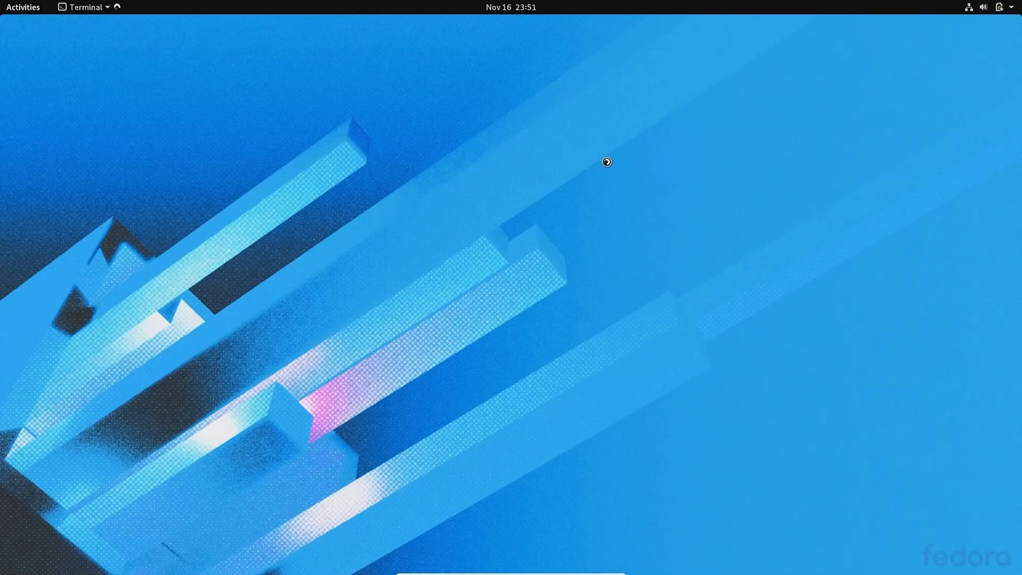
Run 'sudo dnf update' in Terminal to start the full system update.
left_click(83, 8)
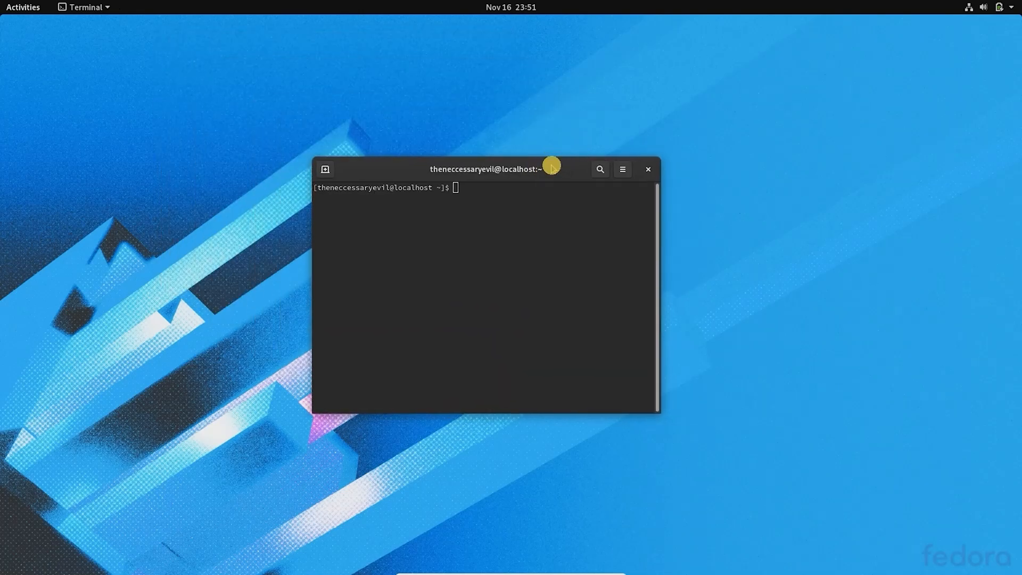
type("sudo d")
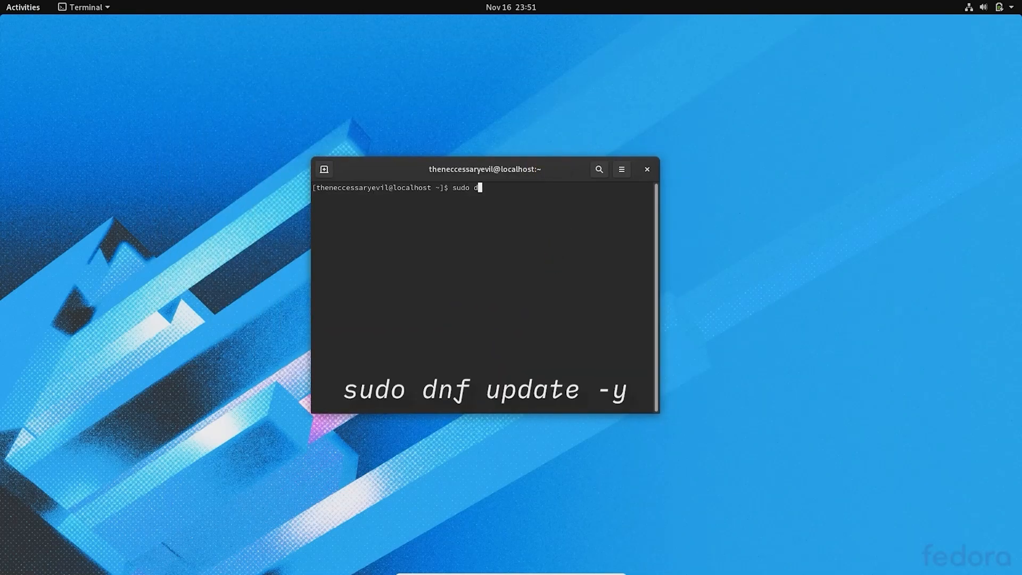
key("Return")
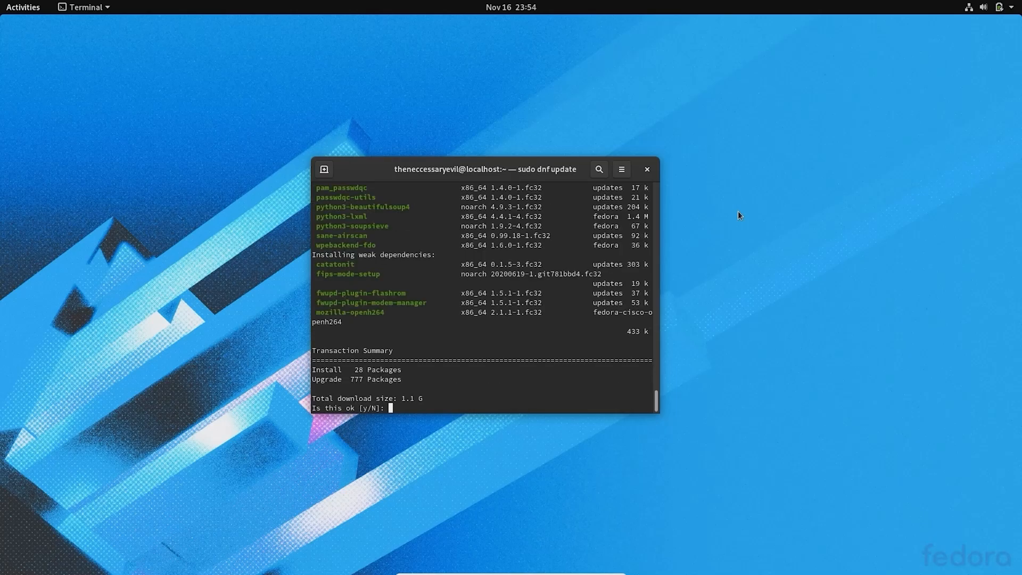